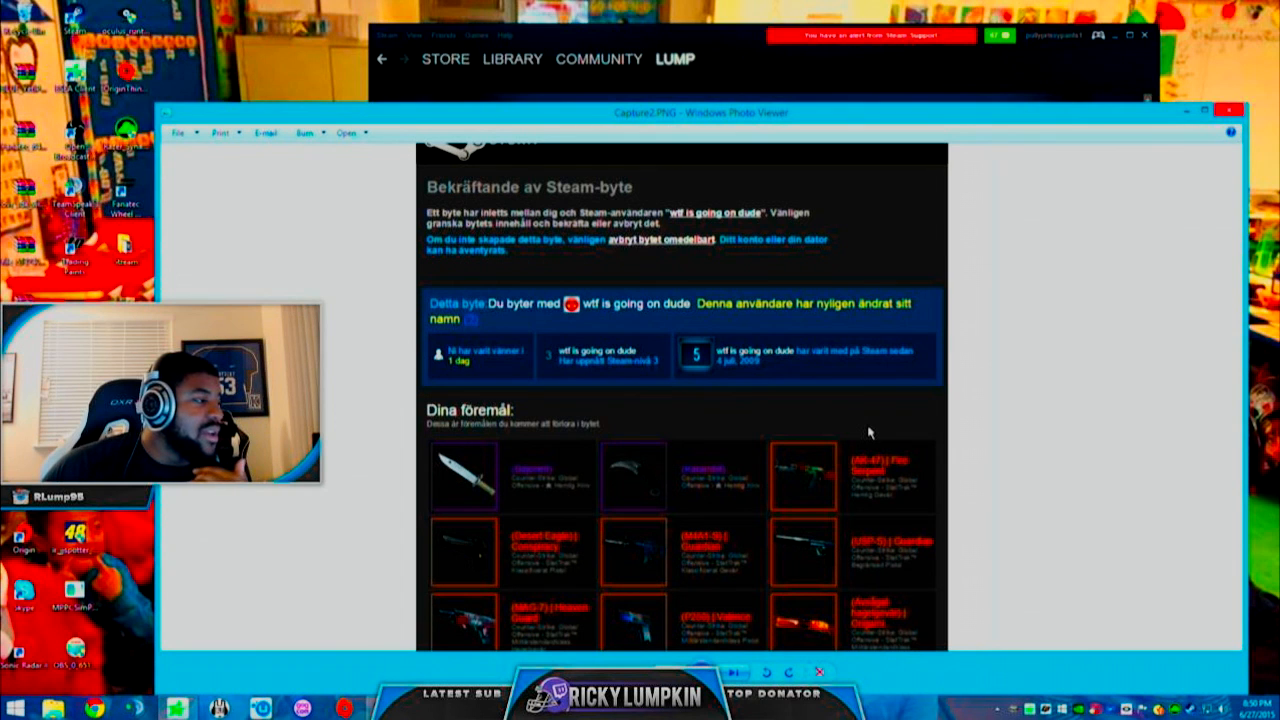
pyautogui.moveTo(606, 420)
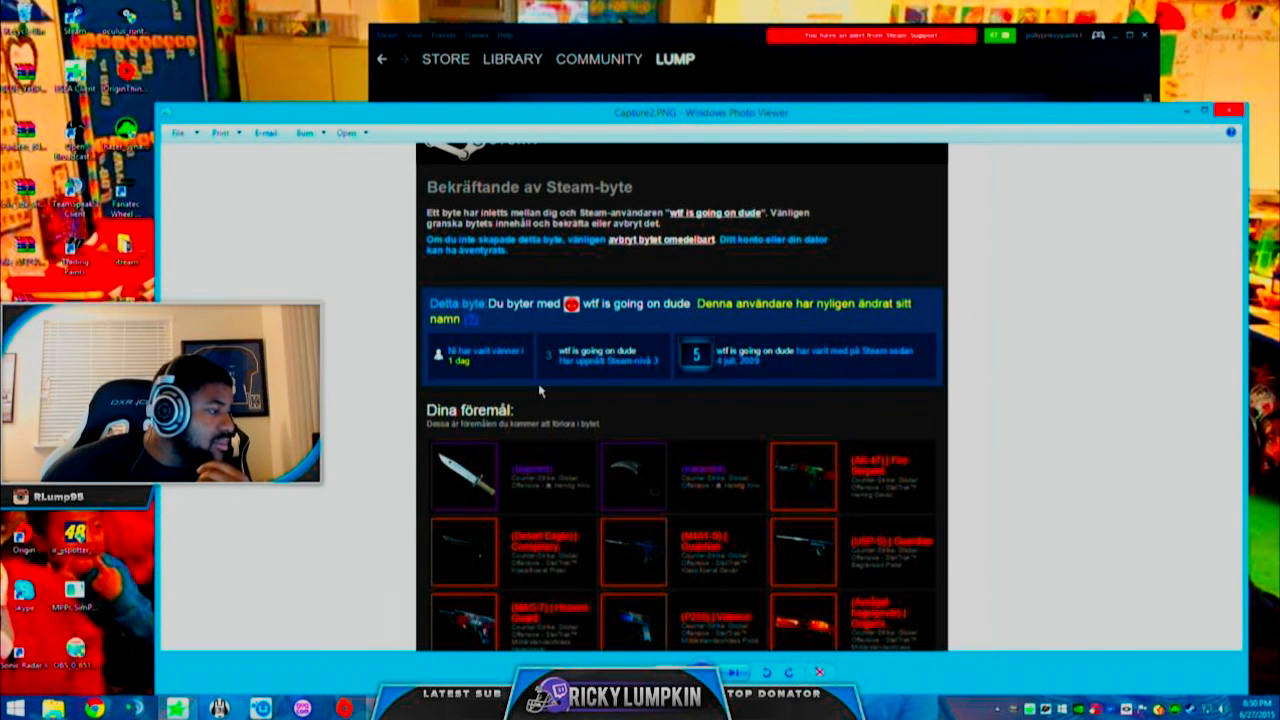
pyautogui.moveTo(718, 315)
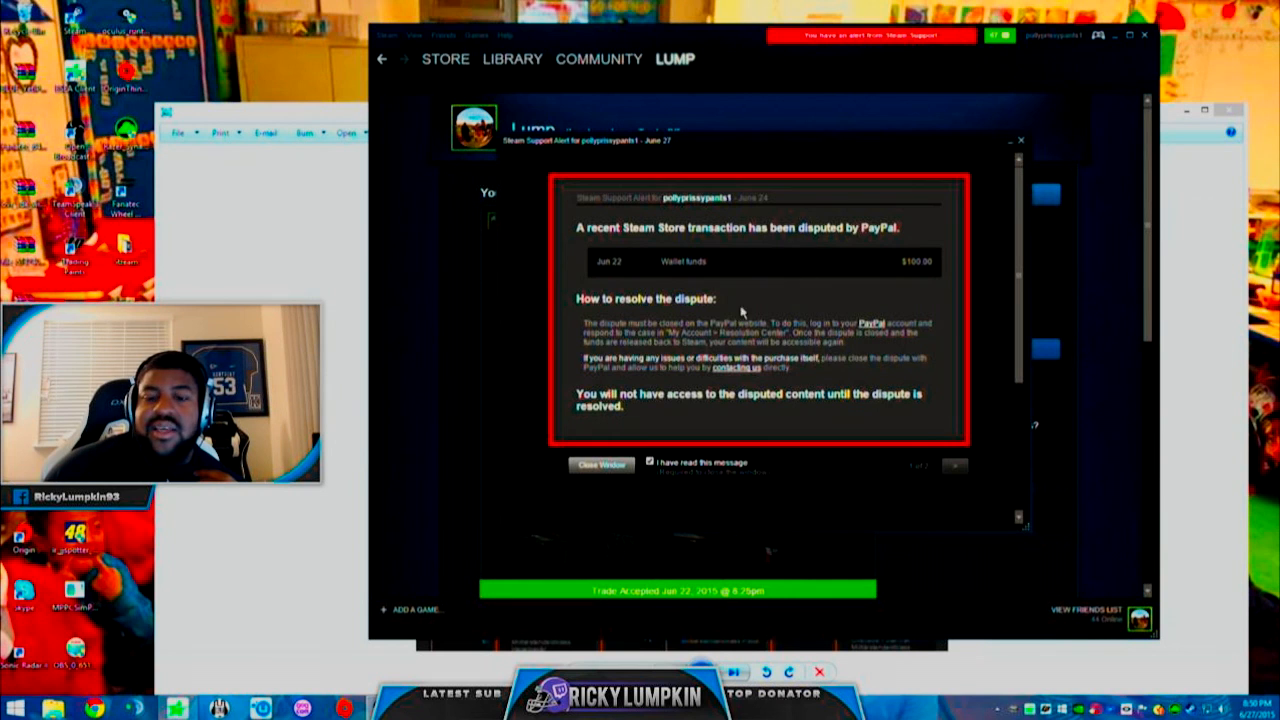
pyautogui.moveTo(905, 454)
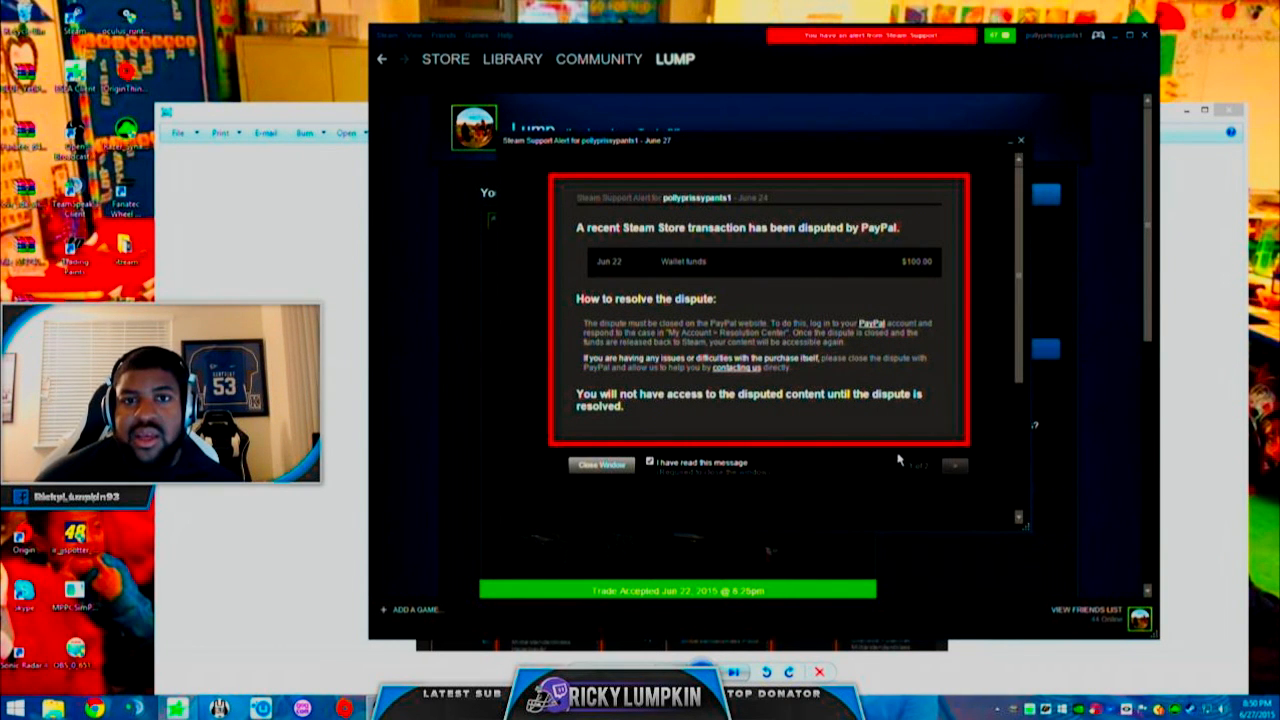
pyautogui.moveTo(923, 465)
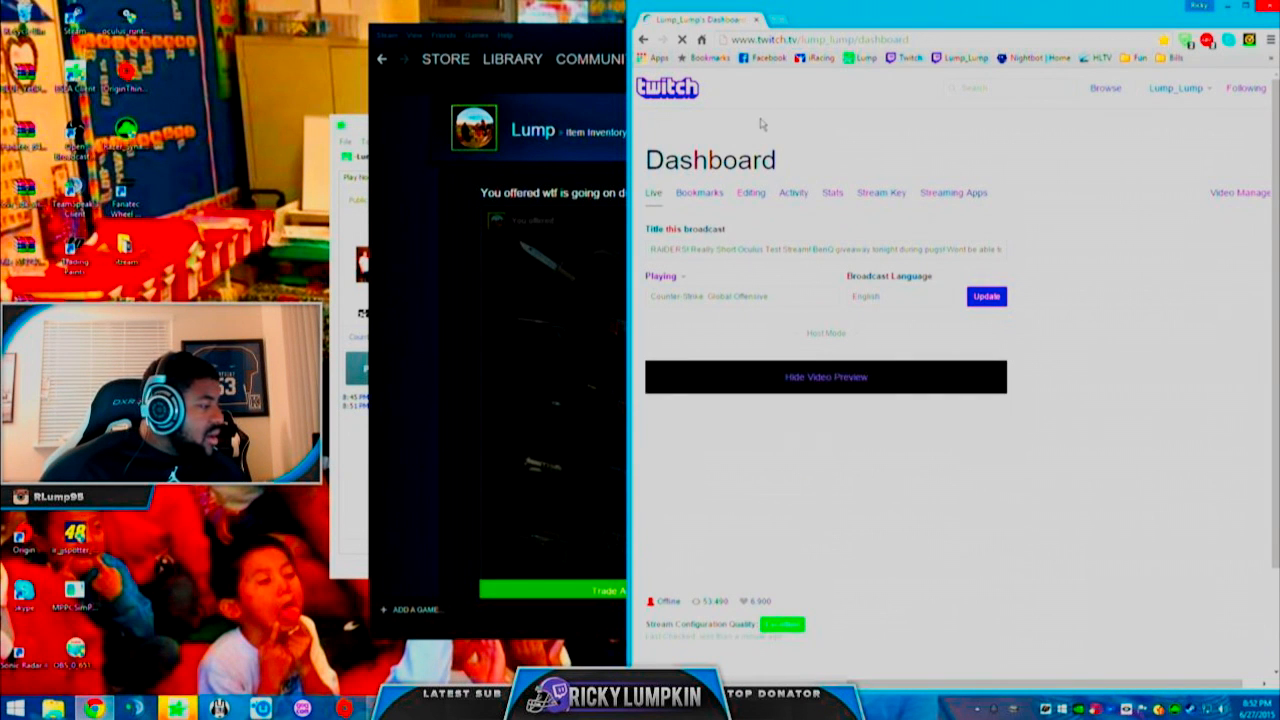
# Expand the offline stream's video preview on the Twitch dashboard's Live tab
pyautogui.click(825, 377)
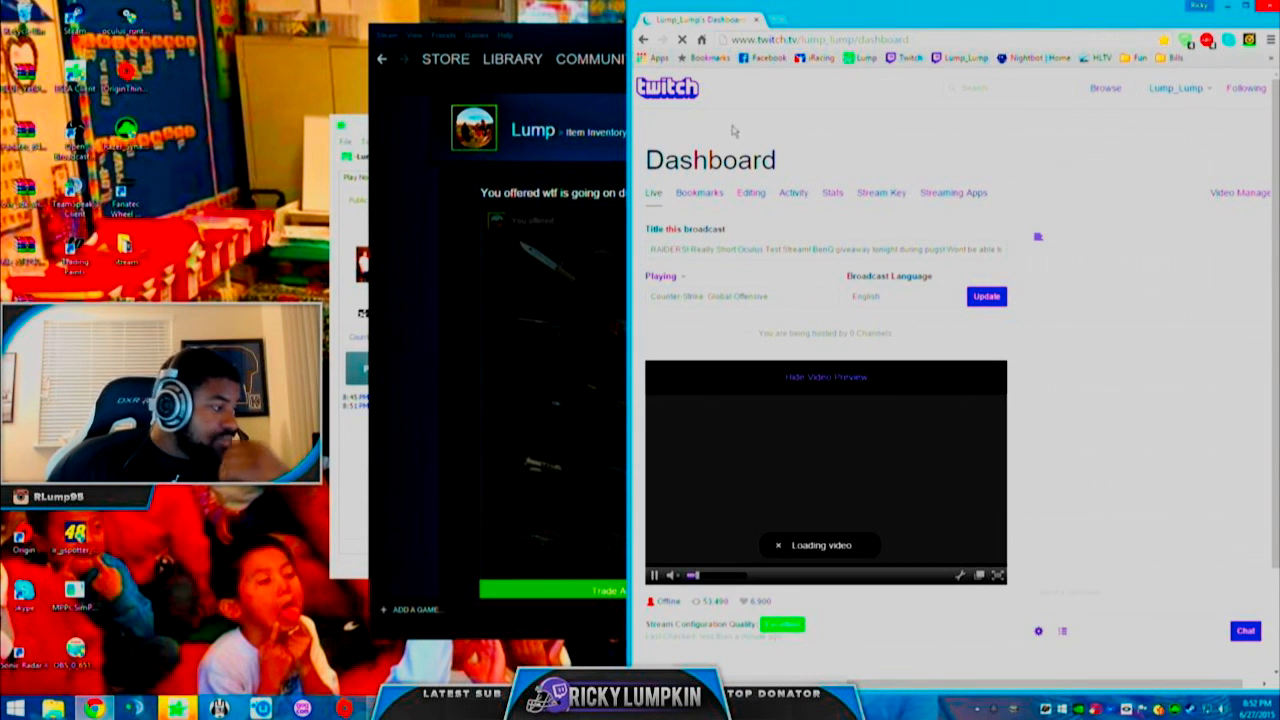